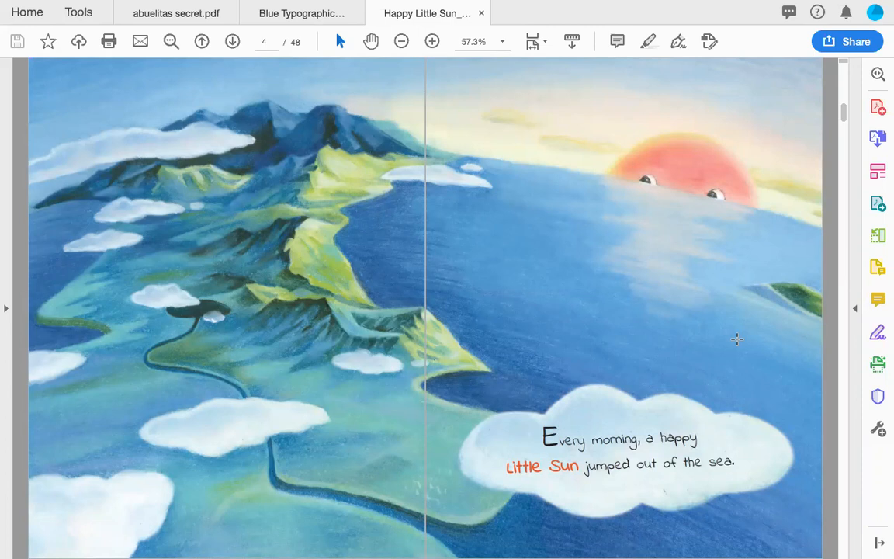
Step: Page forward spread by spread from page 4 to page 12, the rabbit on the hill
left_click(233, 40)
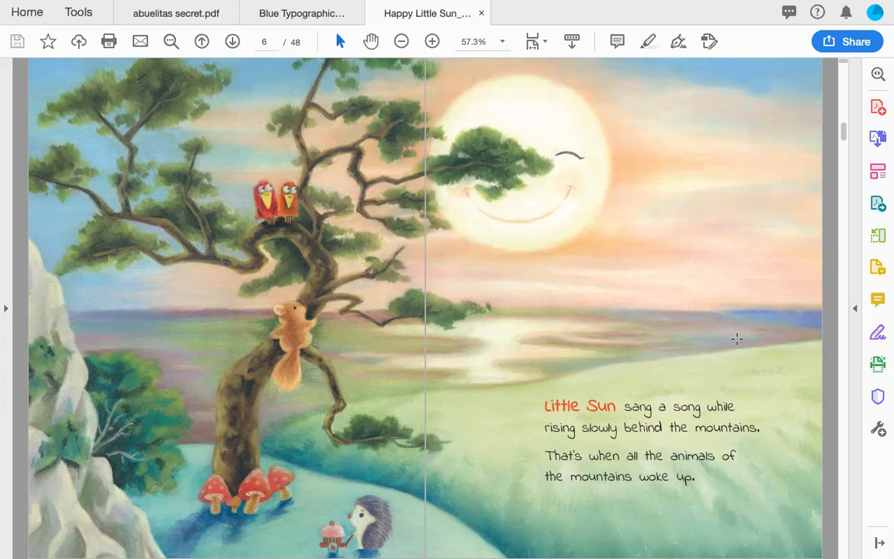
left_click(233, 40)
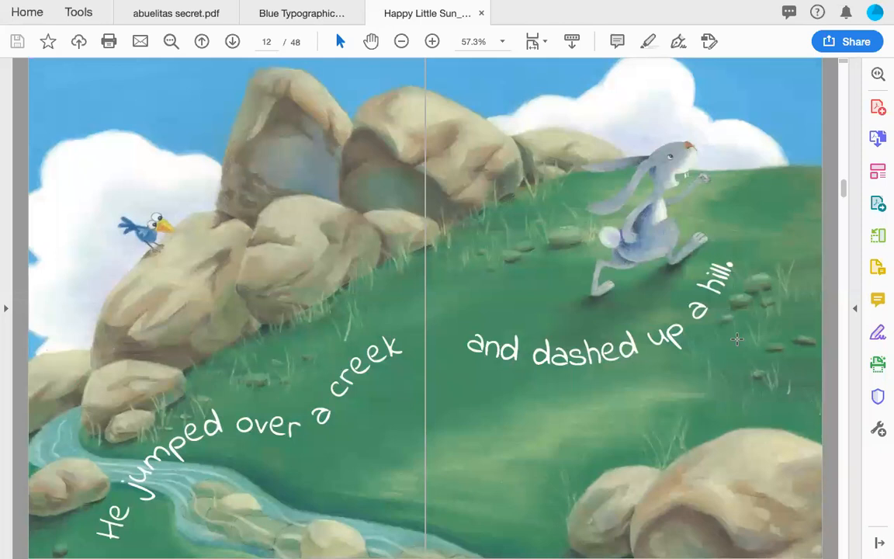
left_click(233, 40)
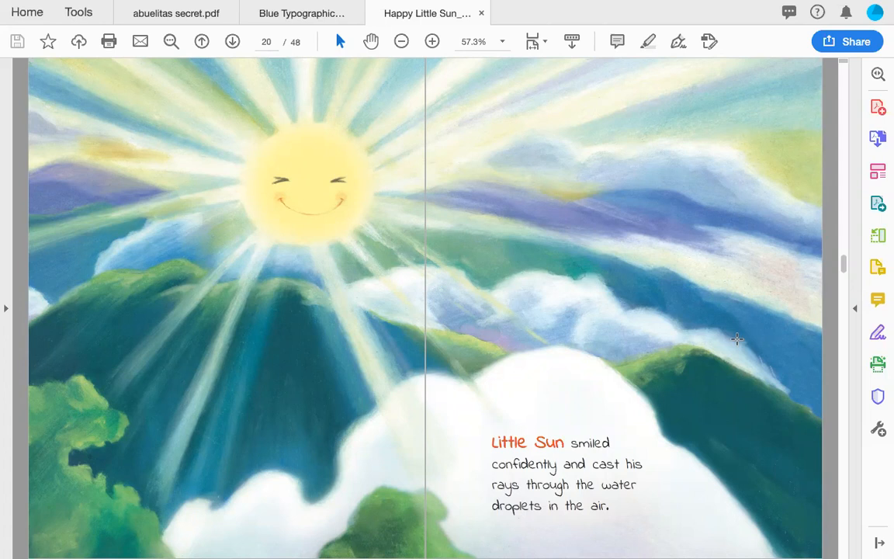
Step: Scroll and page on past the peacock spread to page 24, Little Sun's next game
scroll("down", 3)
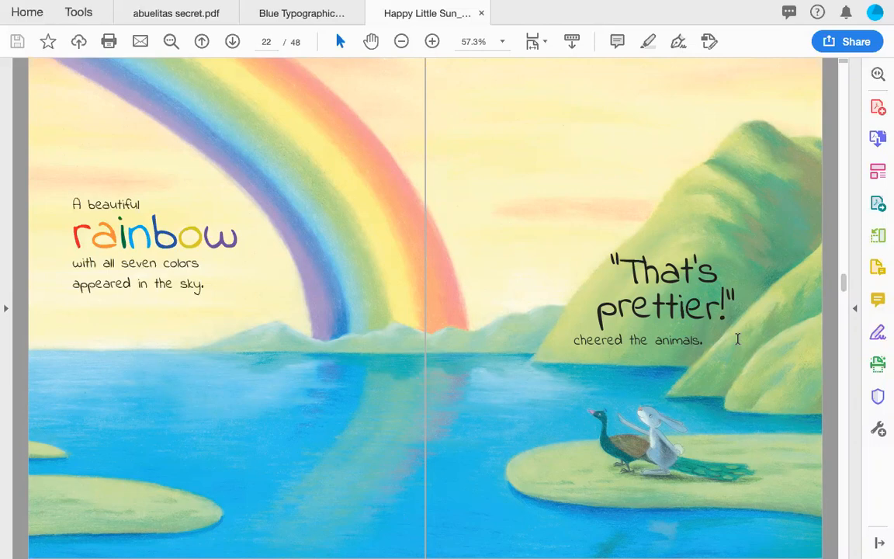
scroll("down", 3)
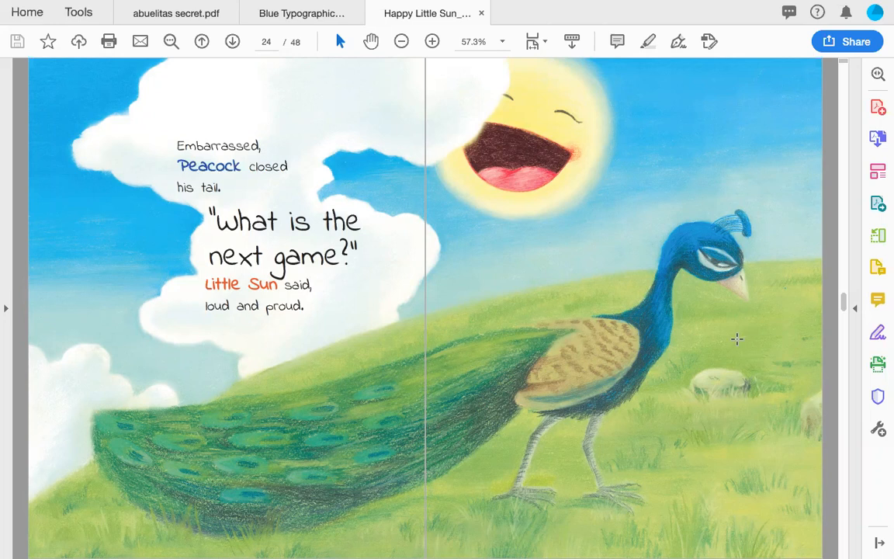
left_click(233, 40)
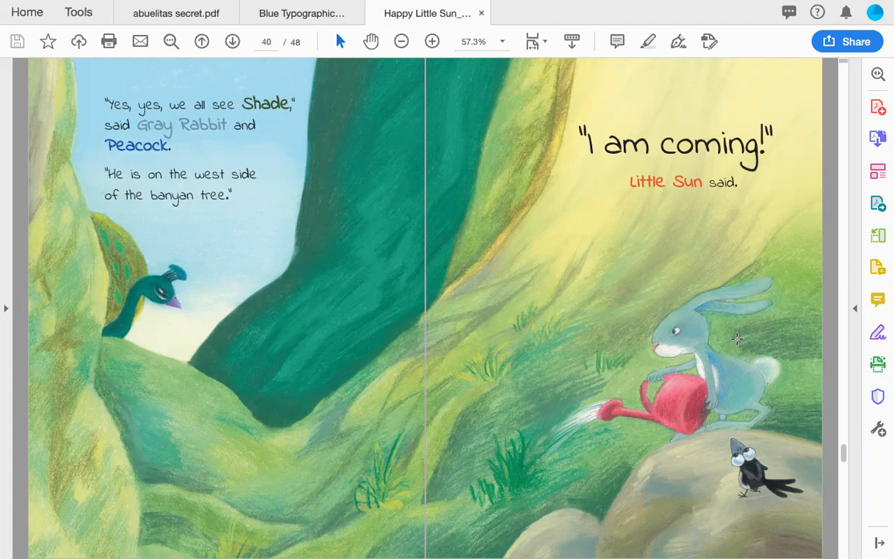
Step: Advance two spreads to page 42, Little Sun rising above the banyan tree
left_click(233, 40)
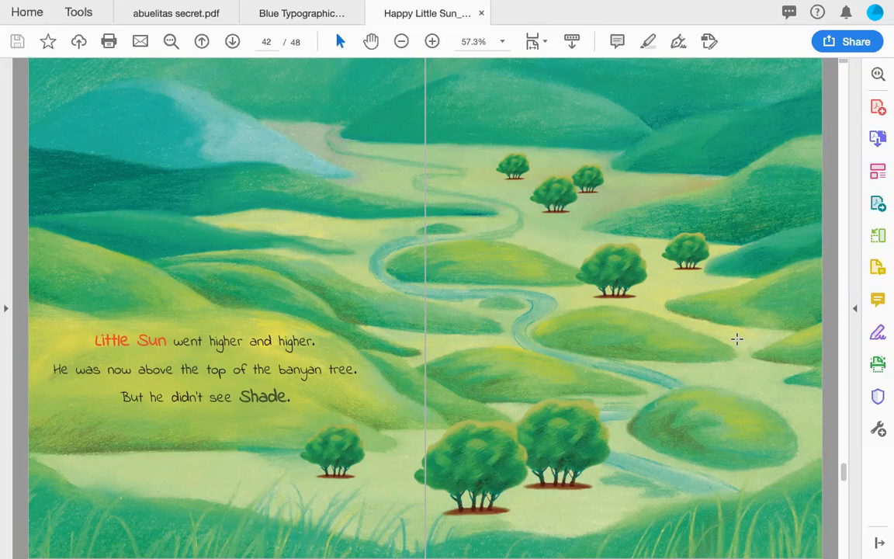
left_click(233, 40)
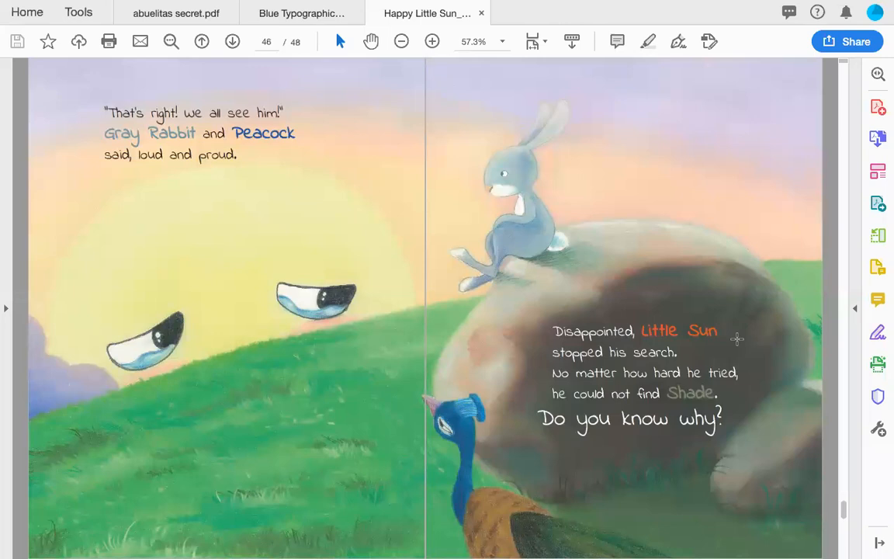
Step: Turn to the final page 48 with the author and illustrator biographies
left_click(233, 41)
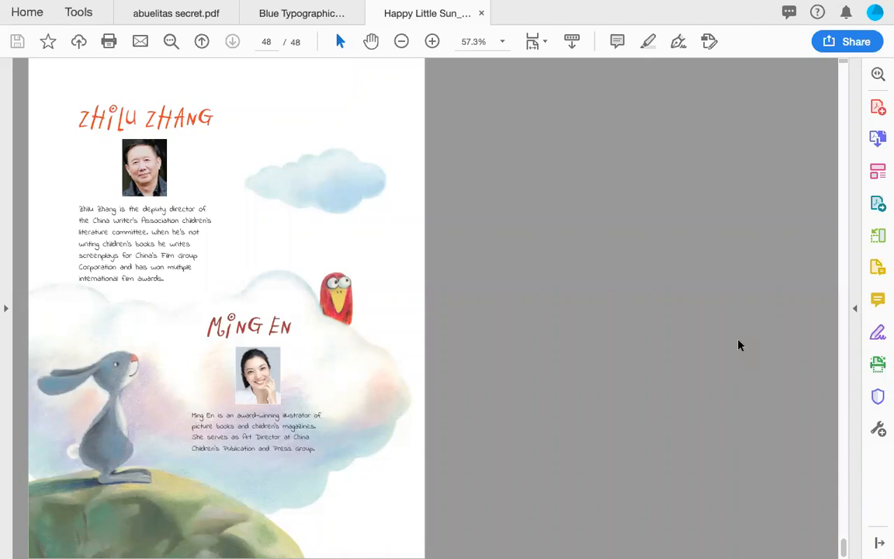